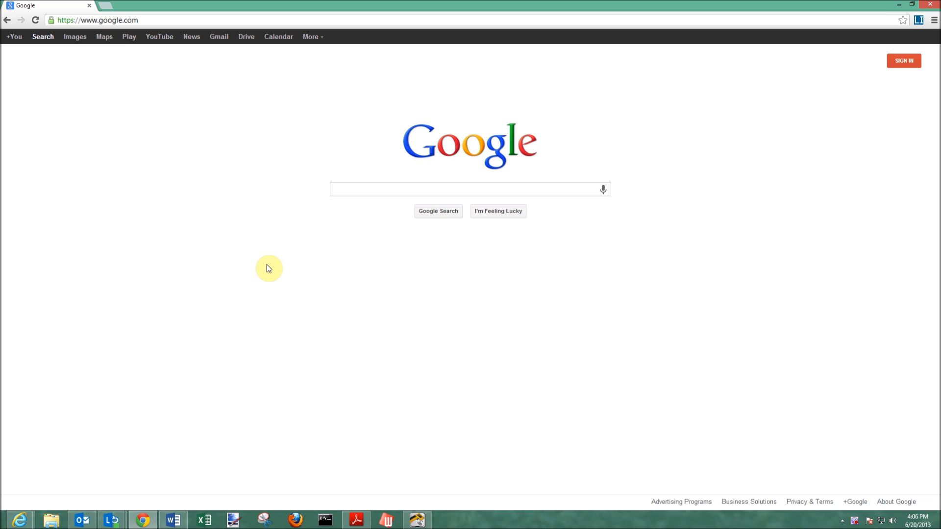
pyautogui.moveTo(360, 314)
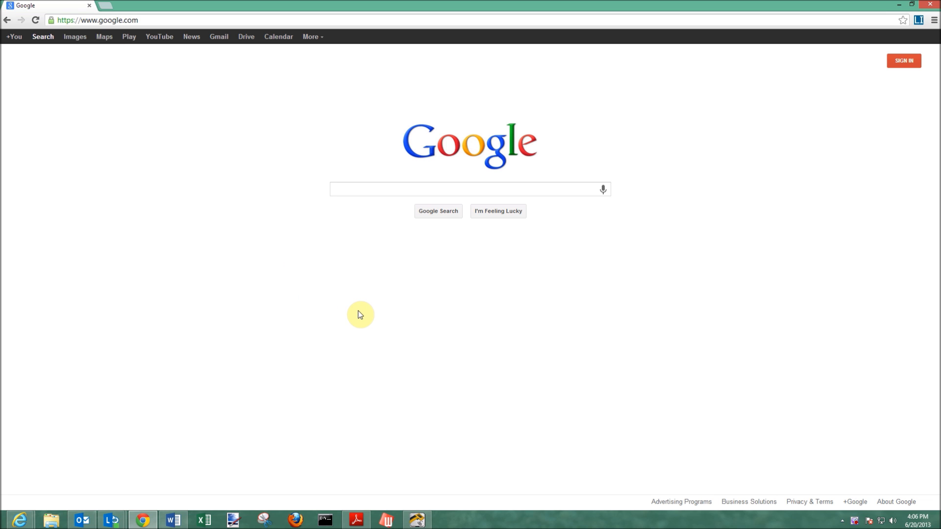
pyautogui.moveTo(716, 322)
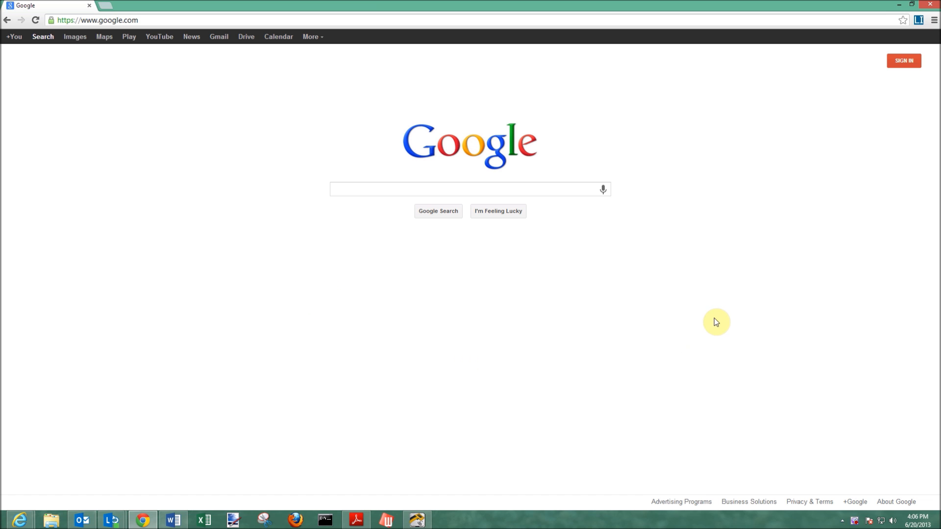
pyautogui.moveTo(934, 19)
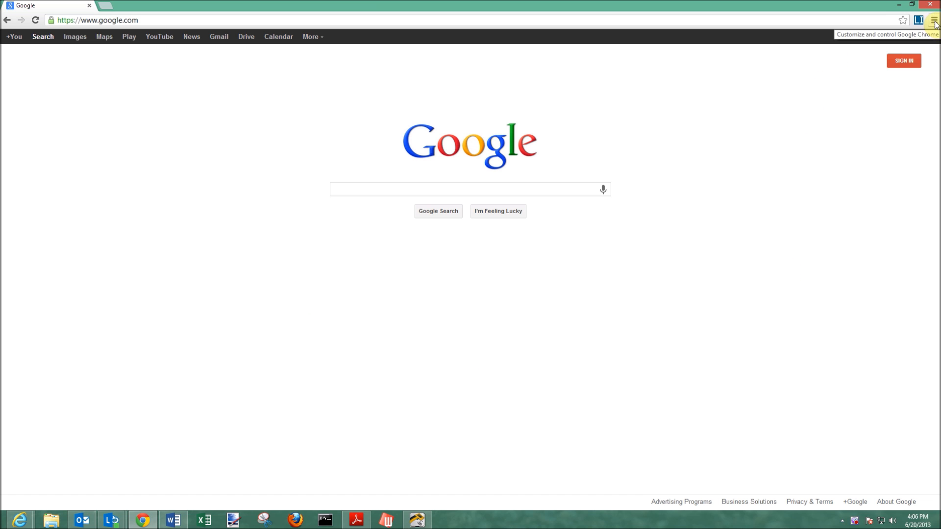
# Step: Reach Chrome's Settings page from the menu and scroll to the Privacy section
pyautogui.click(933, 20)
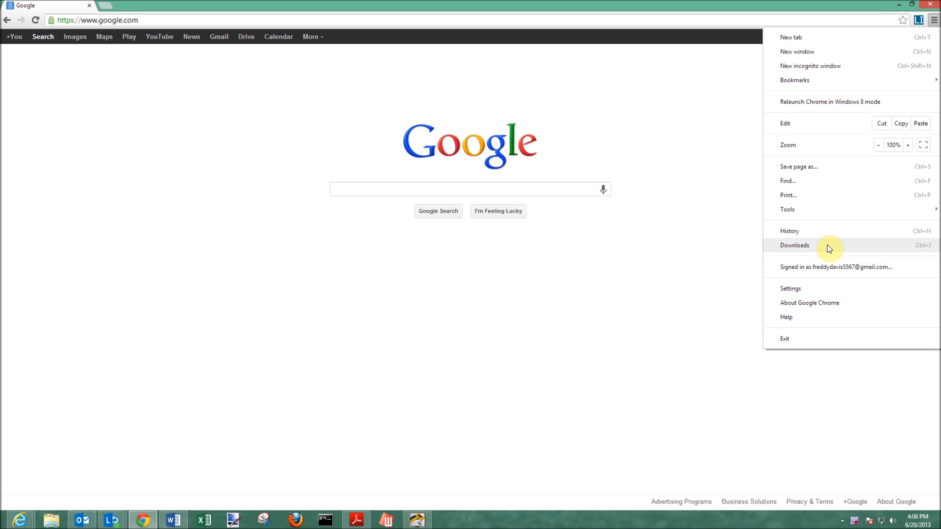
pyautogui.click(790, 288)
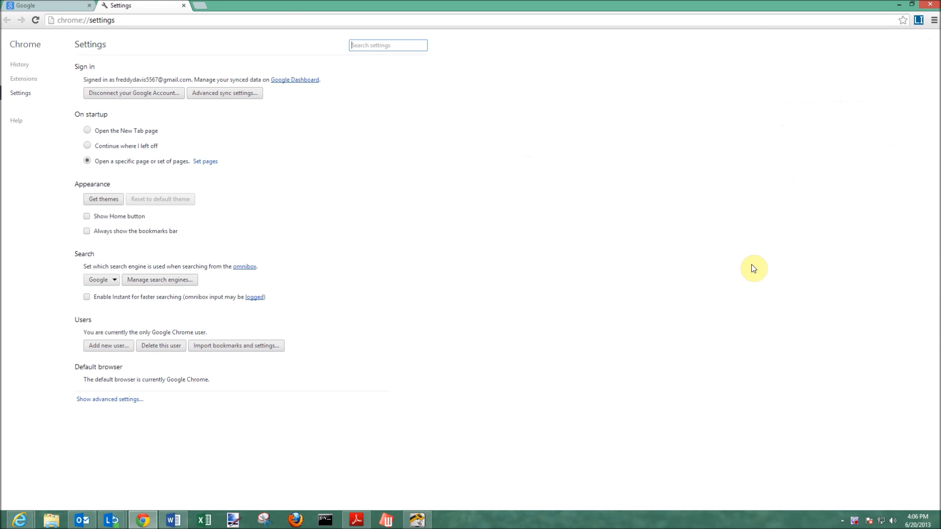
pyautogui.moveTo(294, 204)
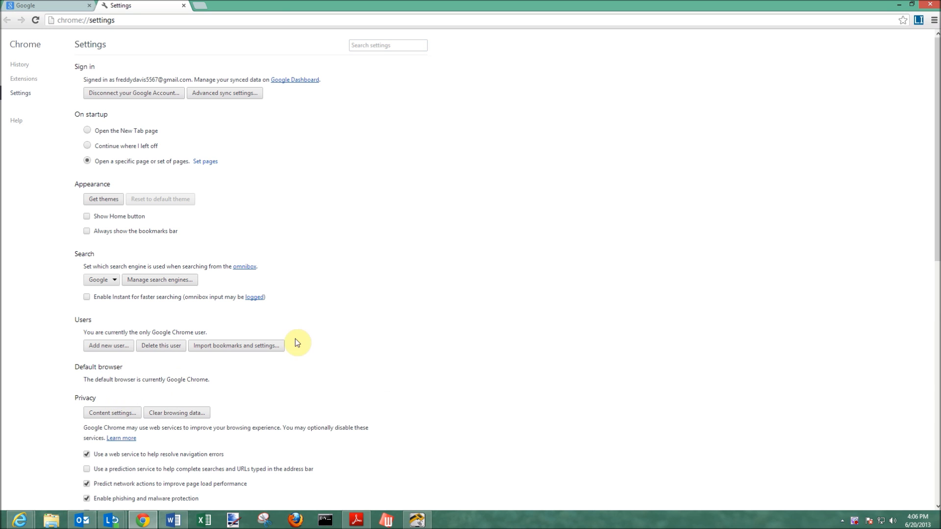
pyautogui.scroll(-3)
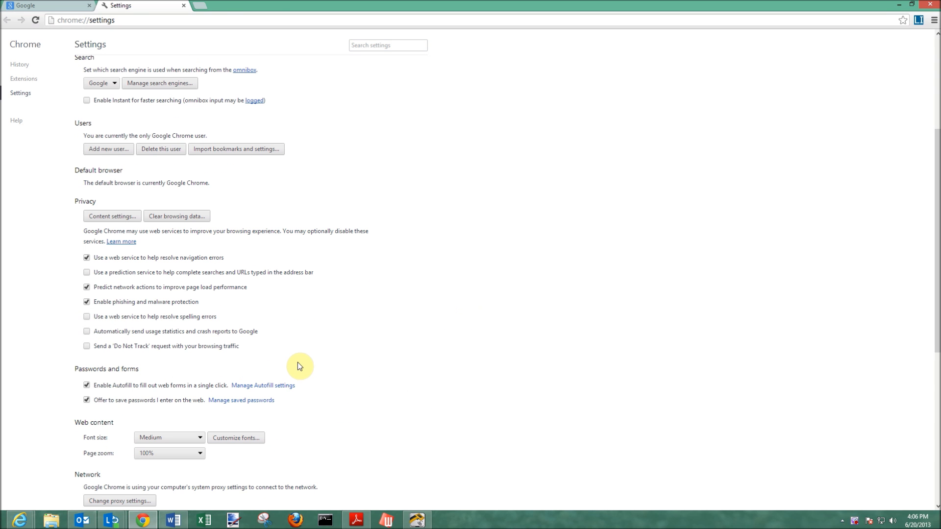
# Step: Show the Pop-ups section of Content settings with 'Allow all sites to show pop-ups' selected
pyautogui.click(112, 216)
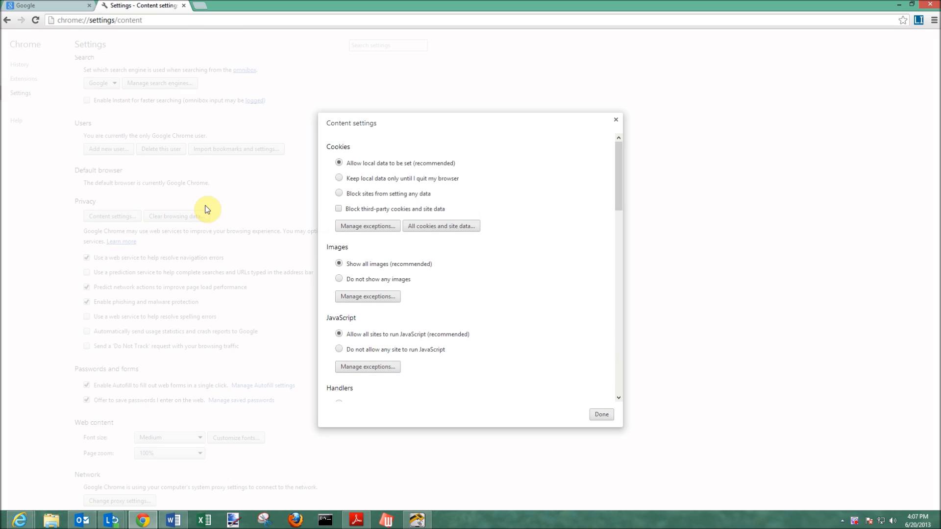
pyautogui.scroll(-3)
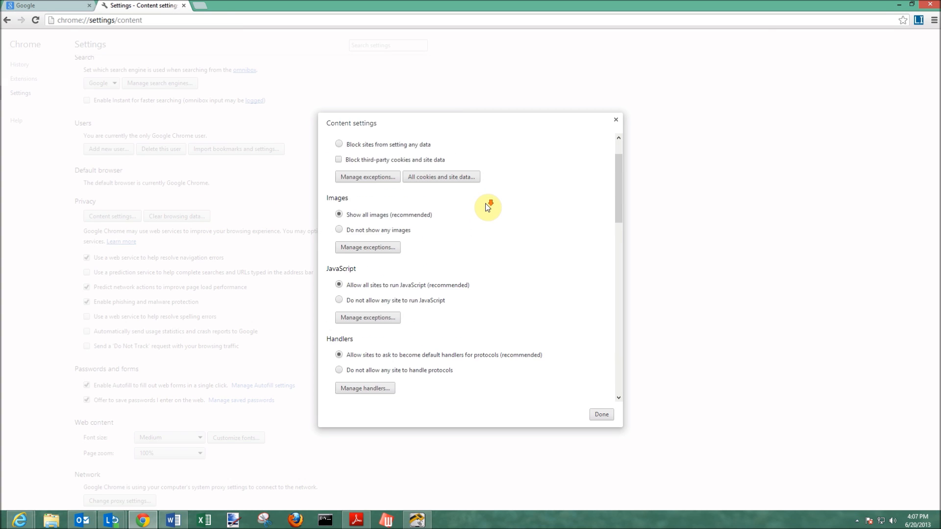
pyautogui.scroll(-3)
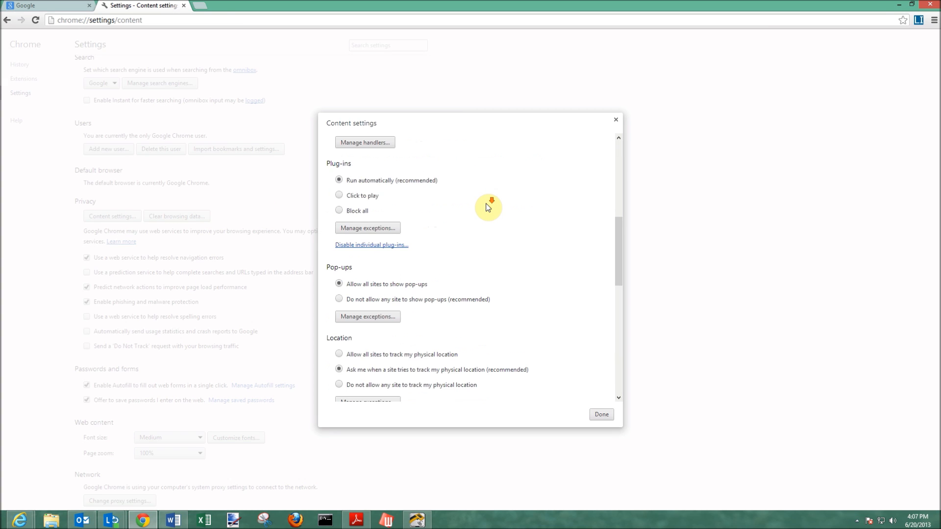
pyautogui.scroll(-3)
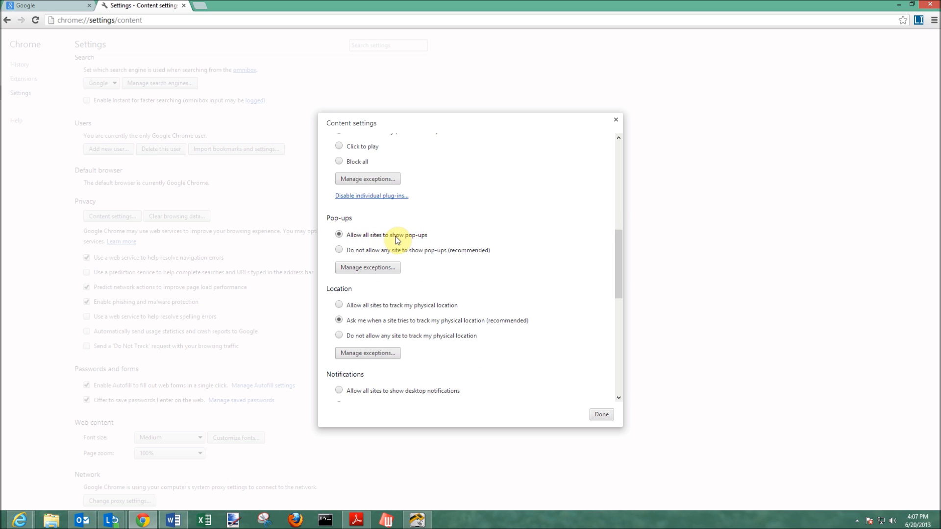
pyautogui.moveTo(371, 255)
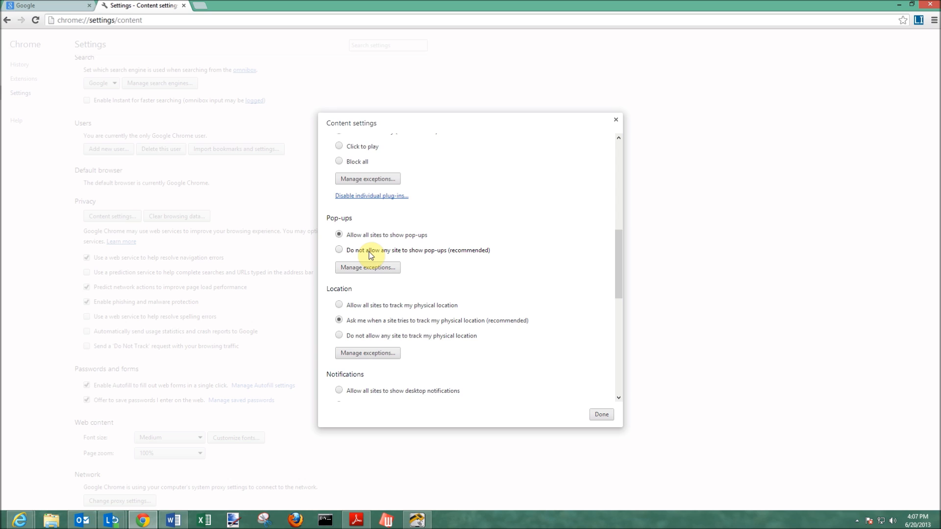
pyautogui.moveTo(382, 250)
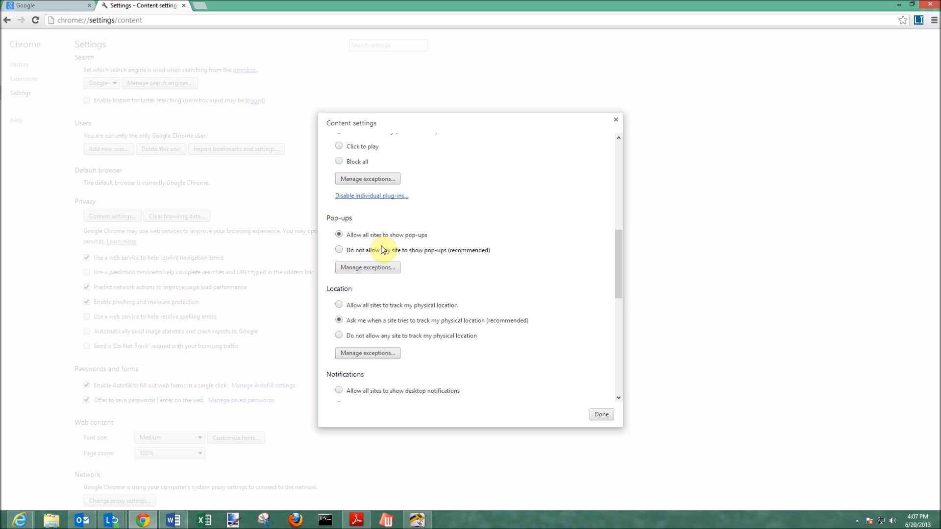
pyautogui.moveTo(377, 270)
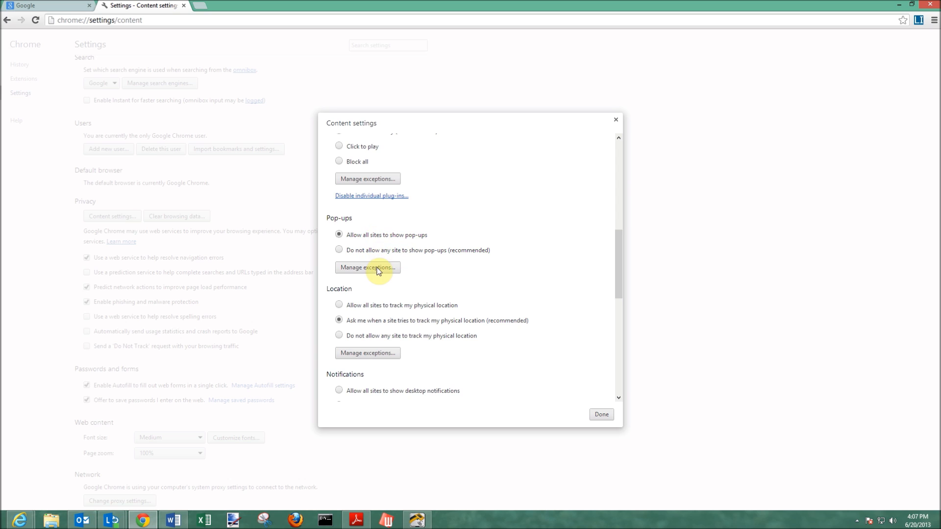
pyautogui.moveTo(362, 275)
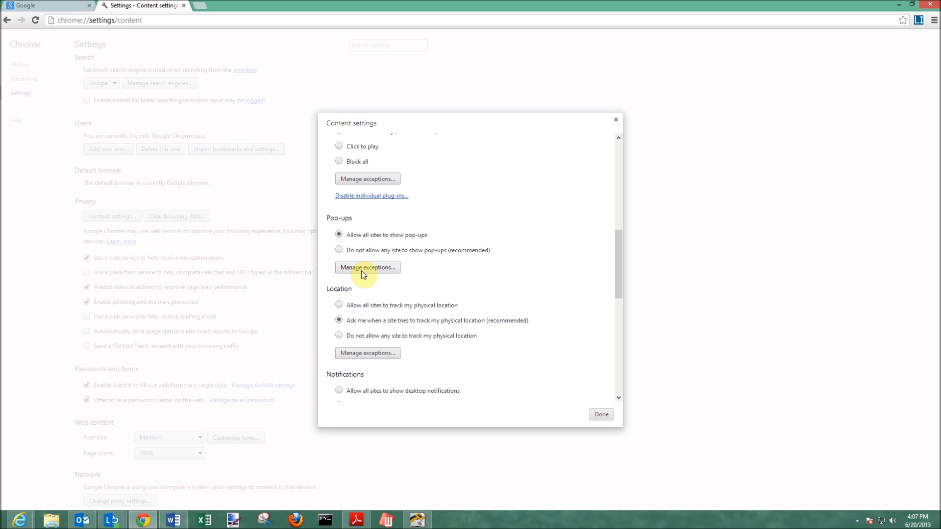
pyautogui.moveTo(376, 275)
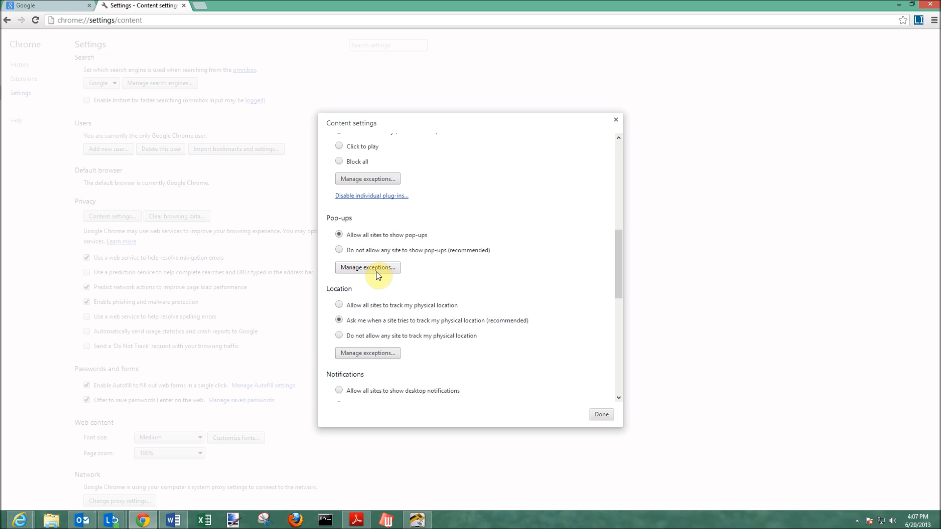
pyautogui.moveTo(600, 414)
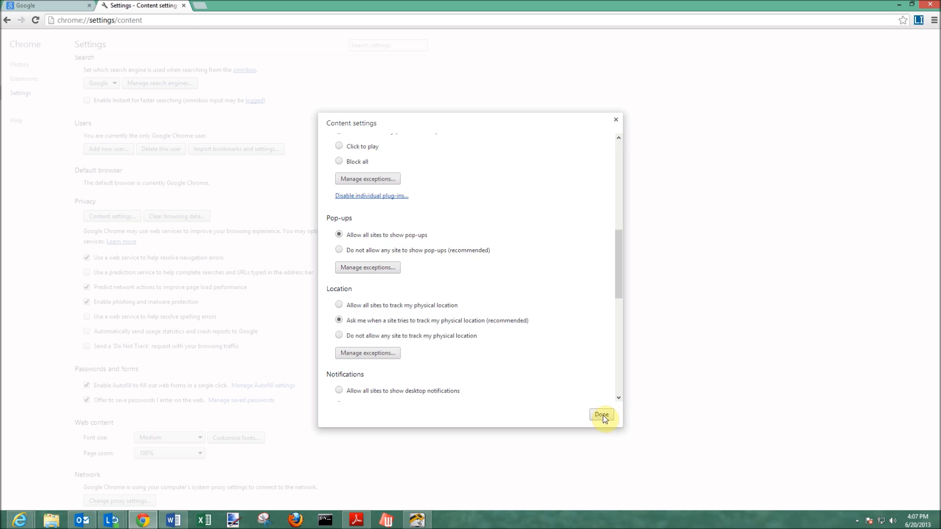
# Step: Dismiss the Content settings dialog with Done, keeping pop-ups allowed for all sites
pyautogui.click(601, 415)
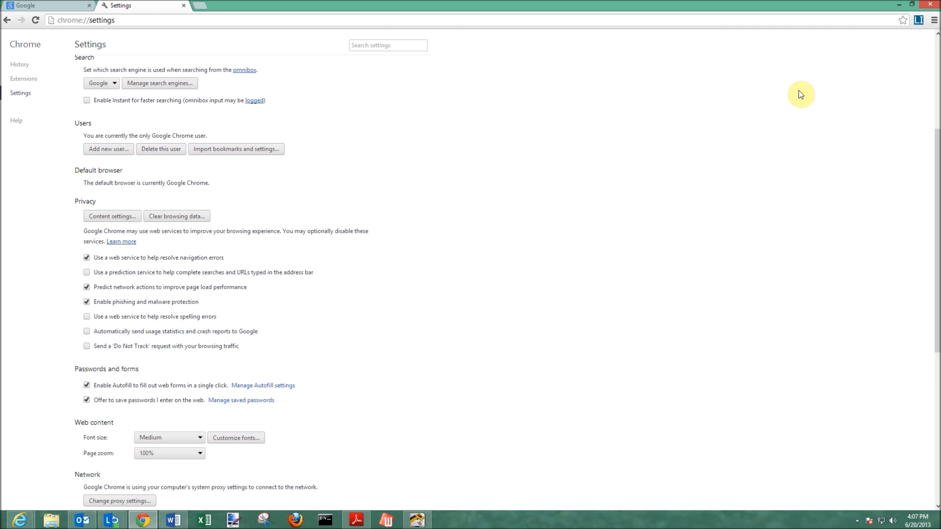
pyautogui.moveTo(933, 20)
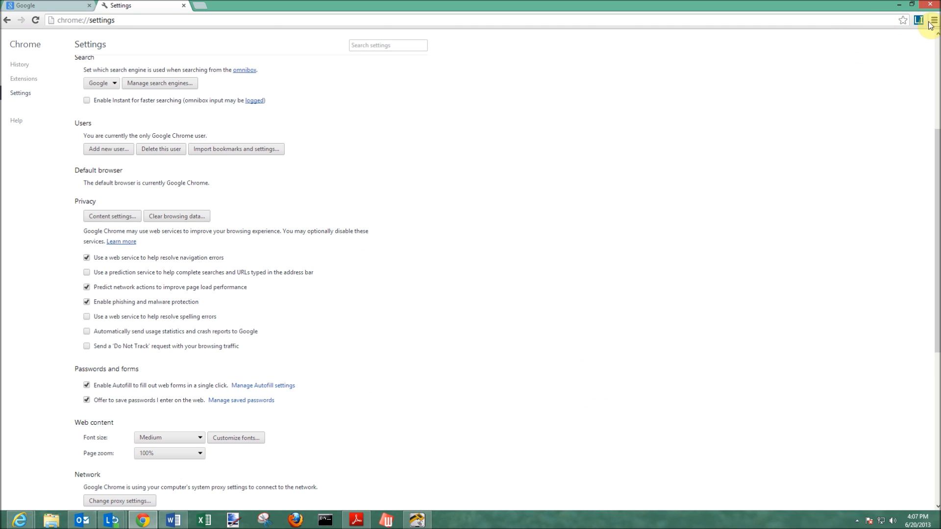
pyautogui.moveTo(690, 141)
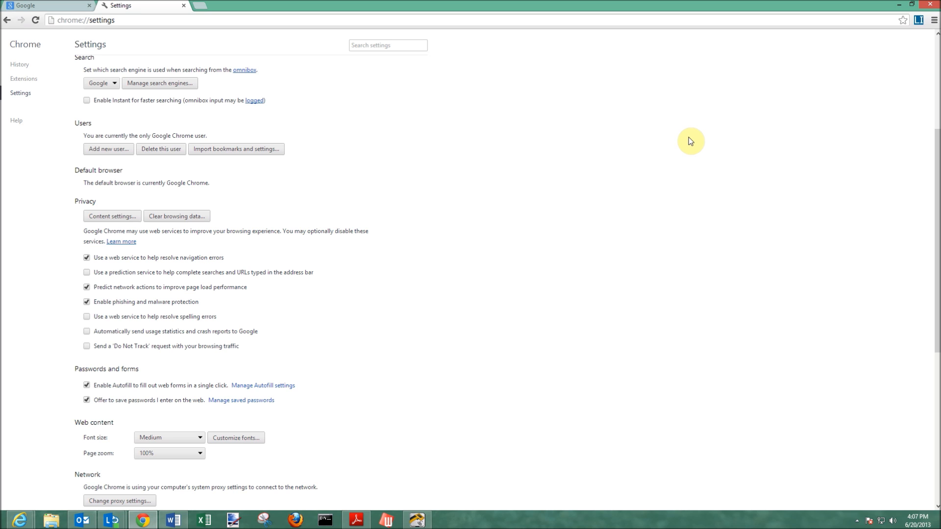
pyautogui.moveTo(664, 138)
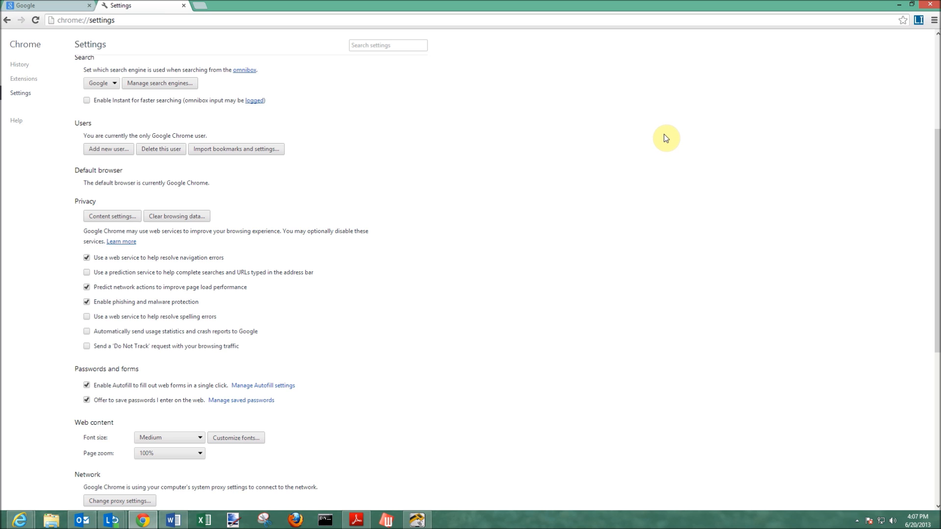